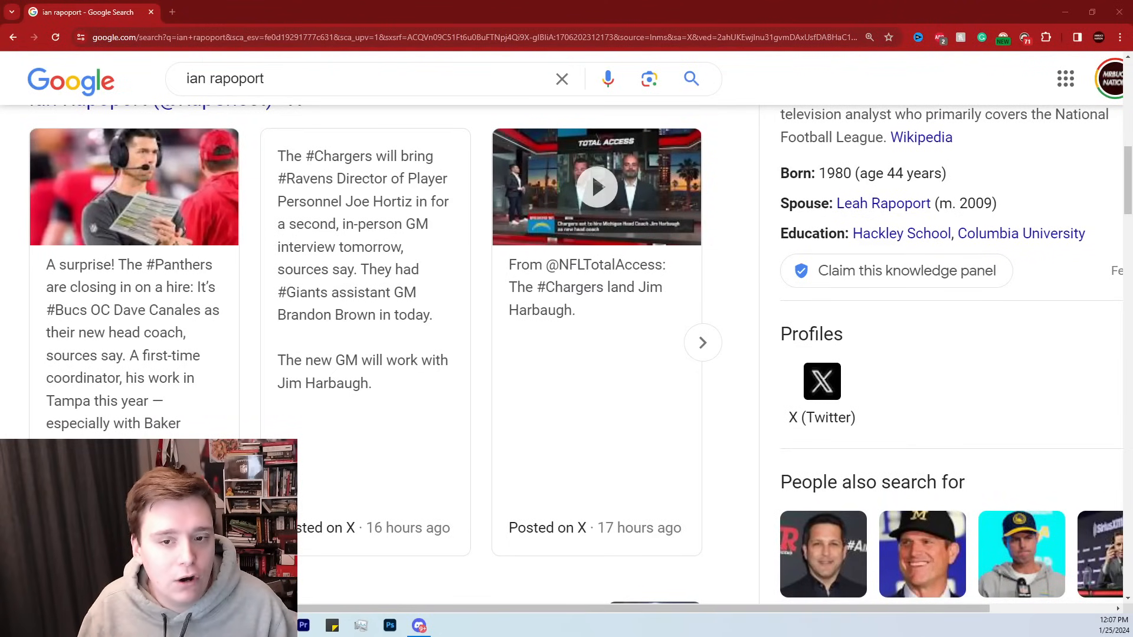
mouse_move(236, 356)
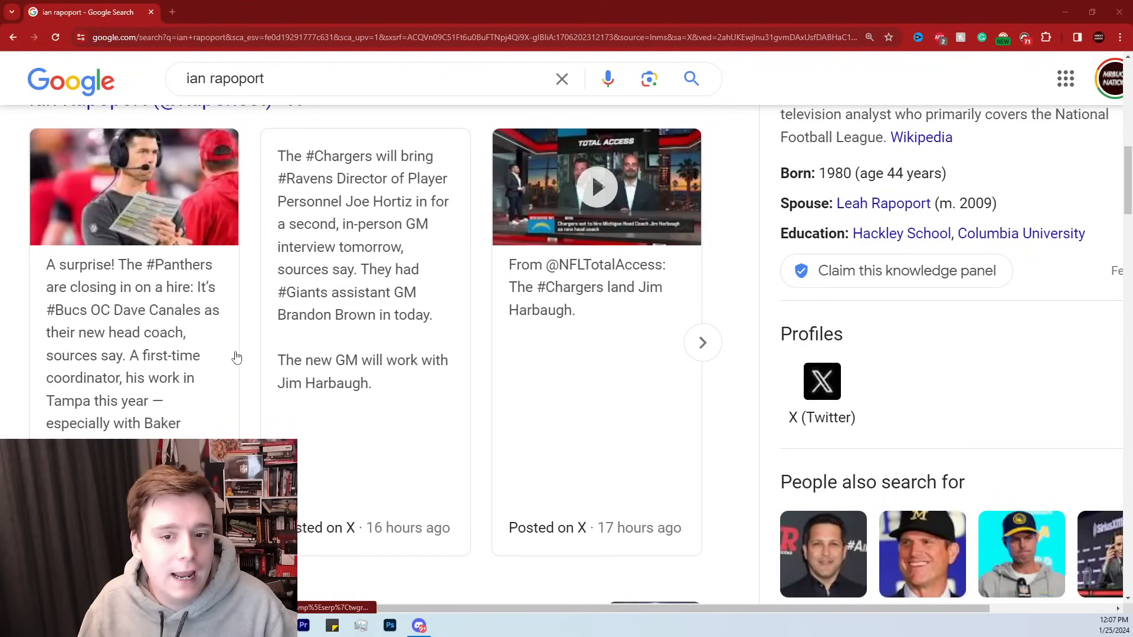
scroll("down", 3)
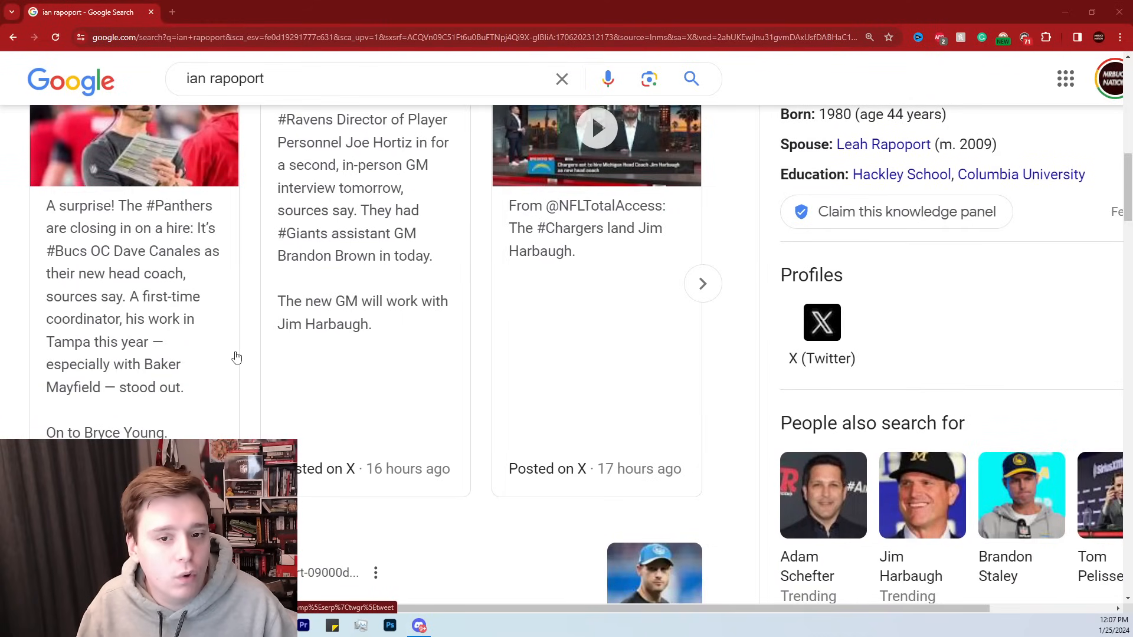
mouse_move(183, 308)
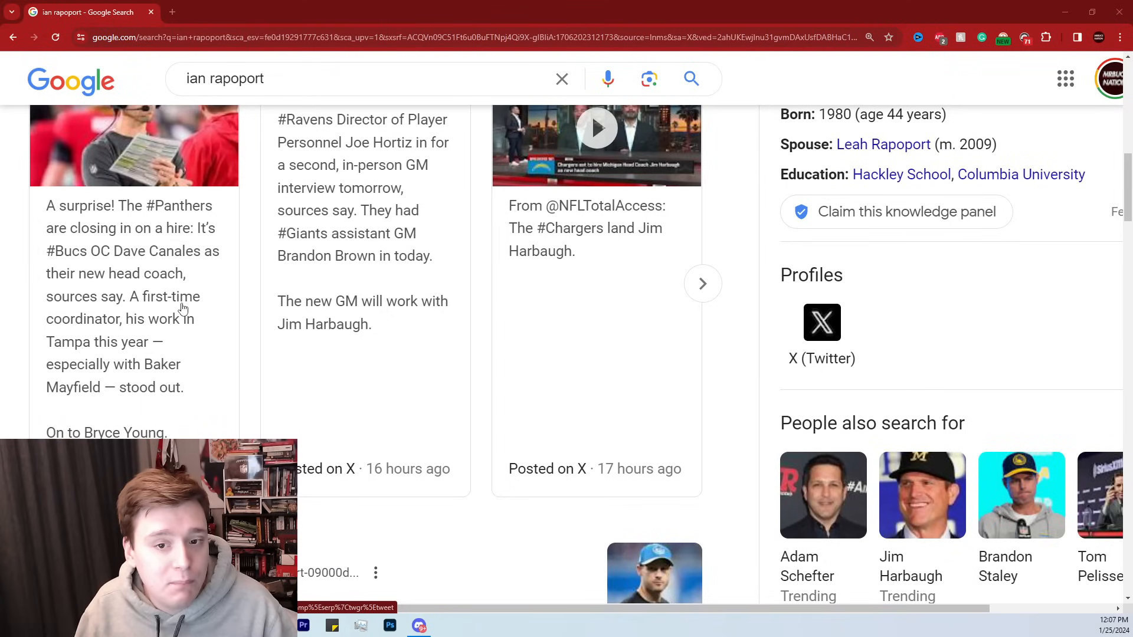
mouse_move(151, 343)
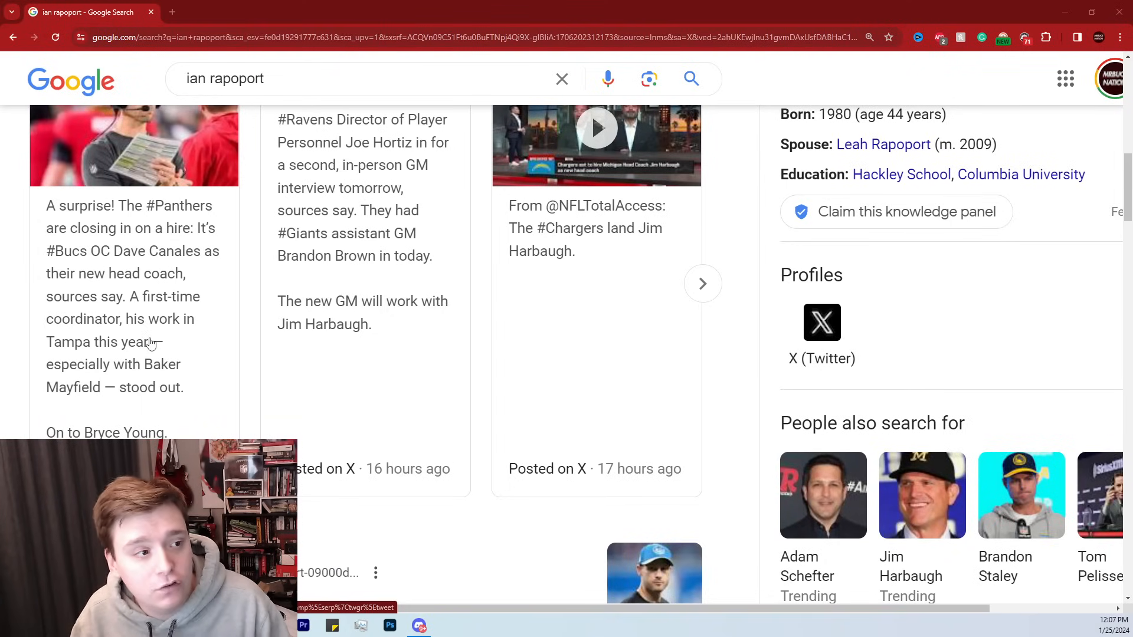
scroll("down", 3)
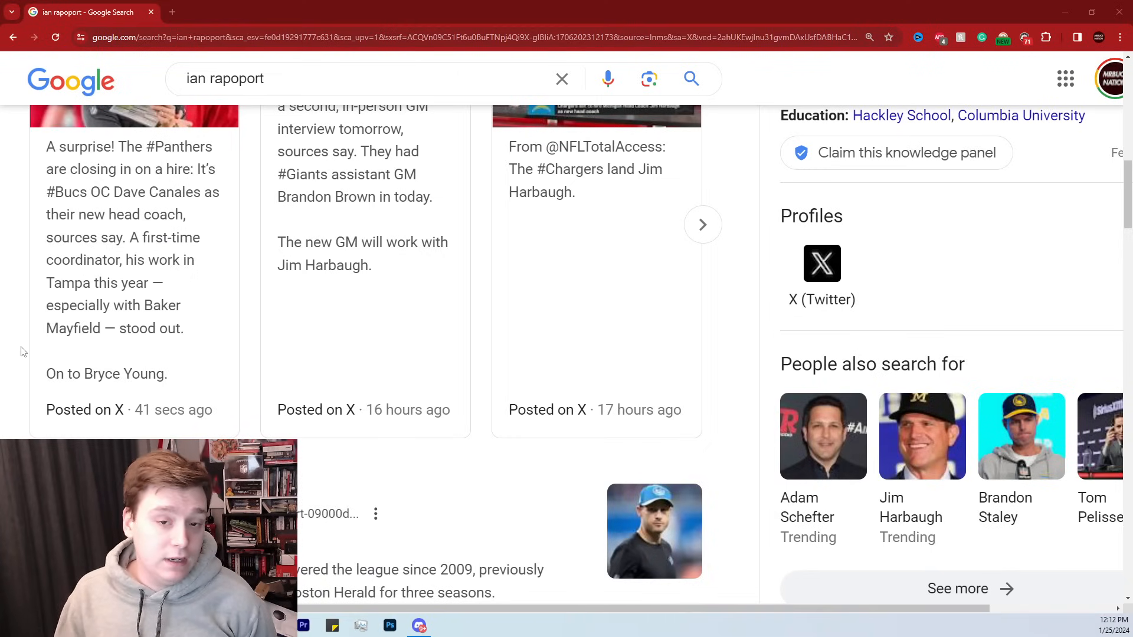
mouse_move(43, 162)
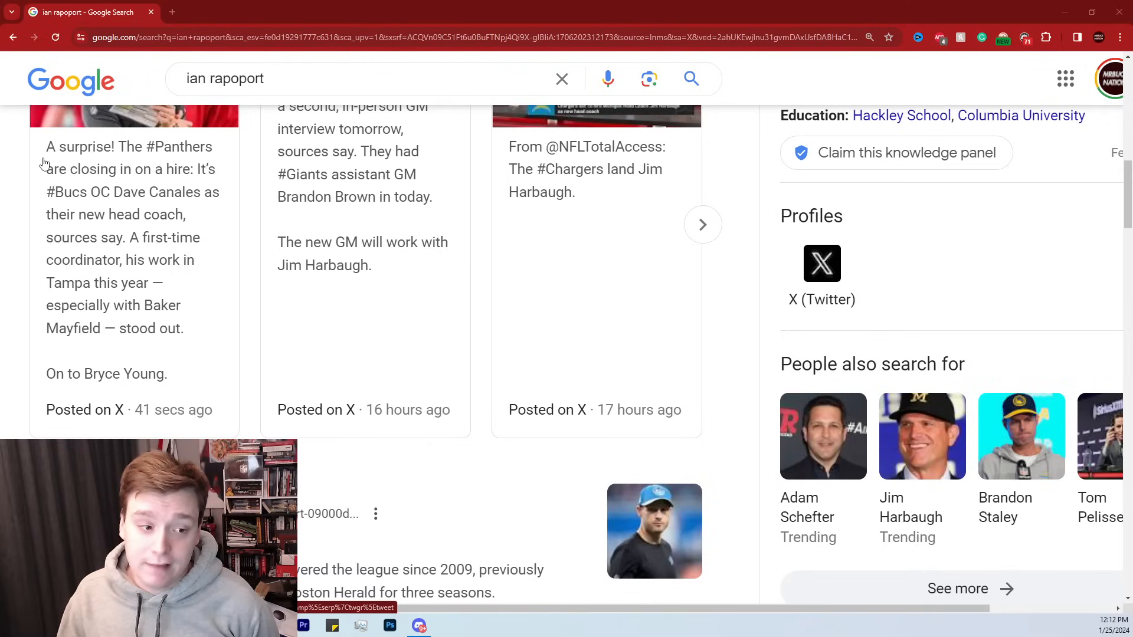